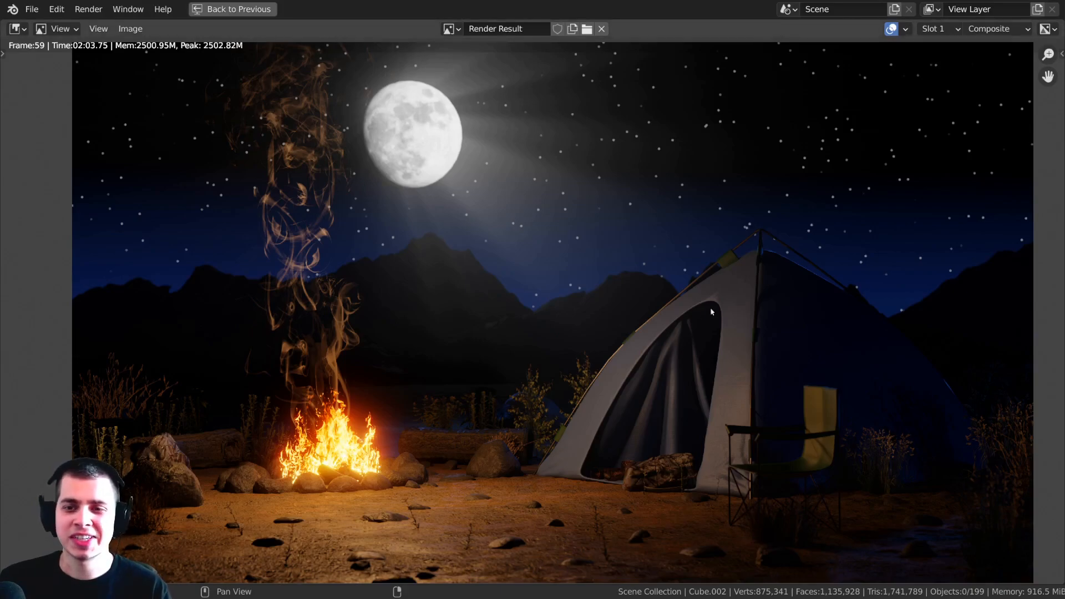
mouse_move(438, 152)
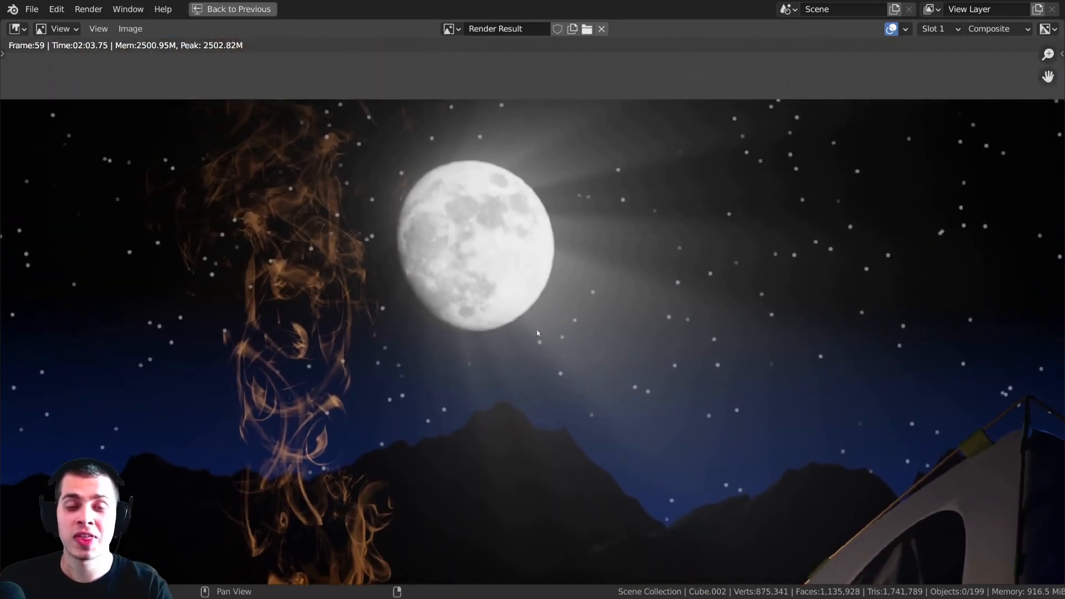
mouse_move(600, 287)
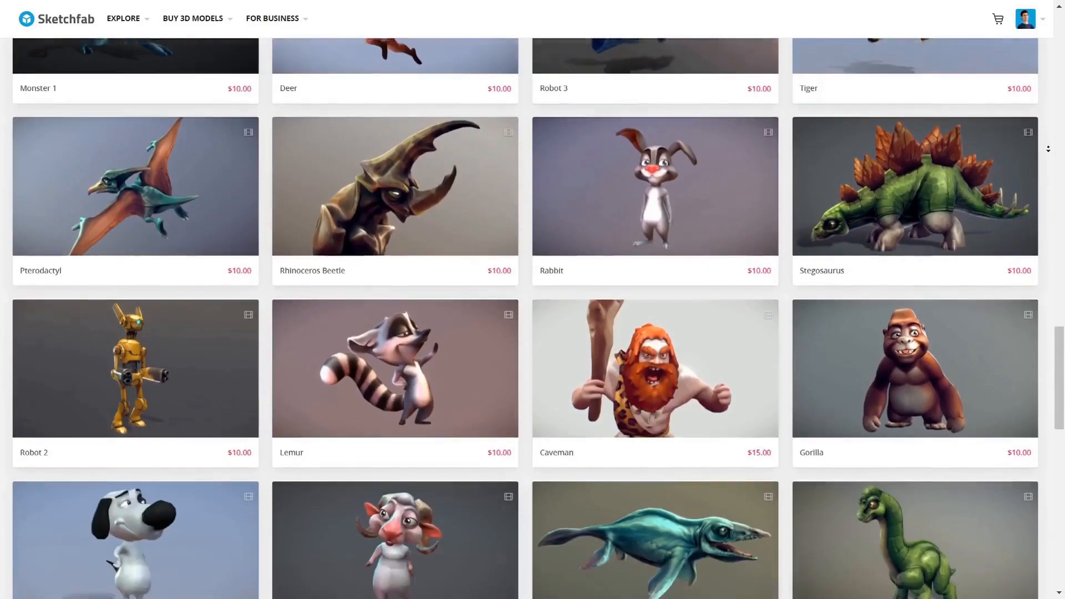
Step: Open the Paint Splash Frozen in Time model page from the Sketchfab store grid
scroll("down", 3)
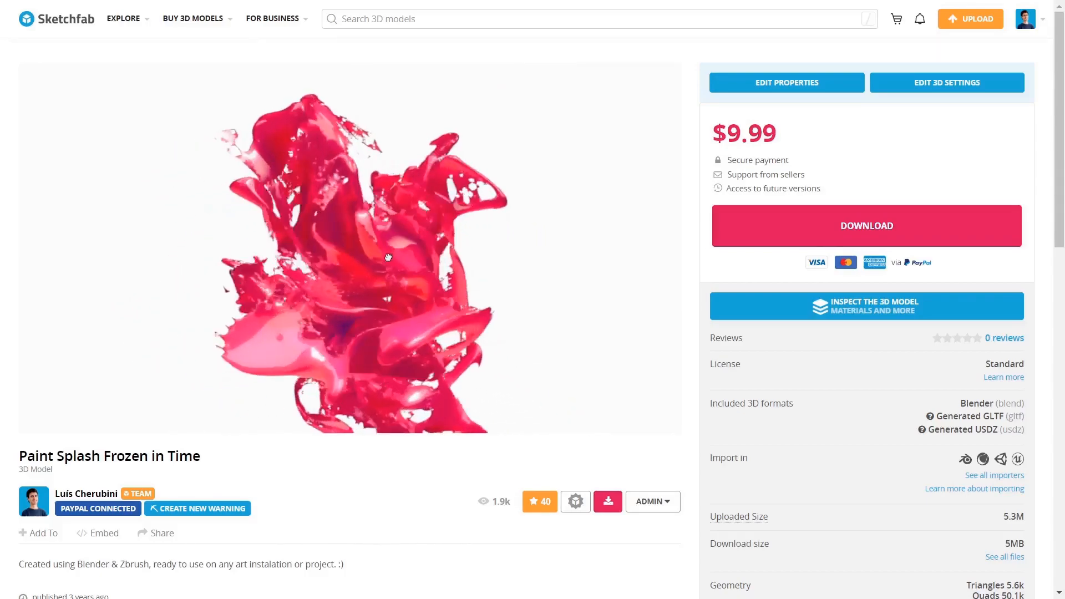
left_click(866, 306)
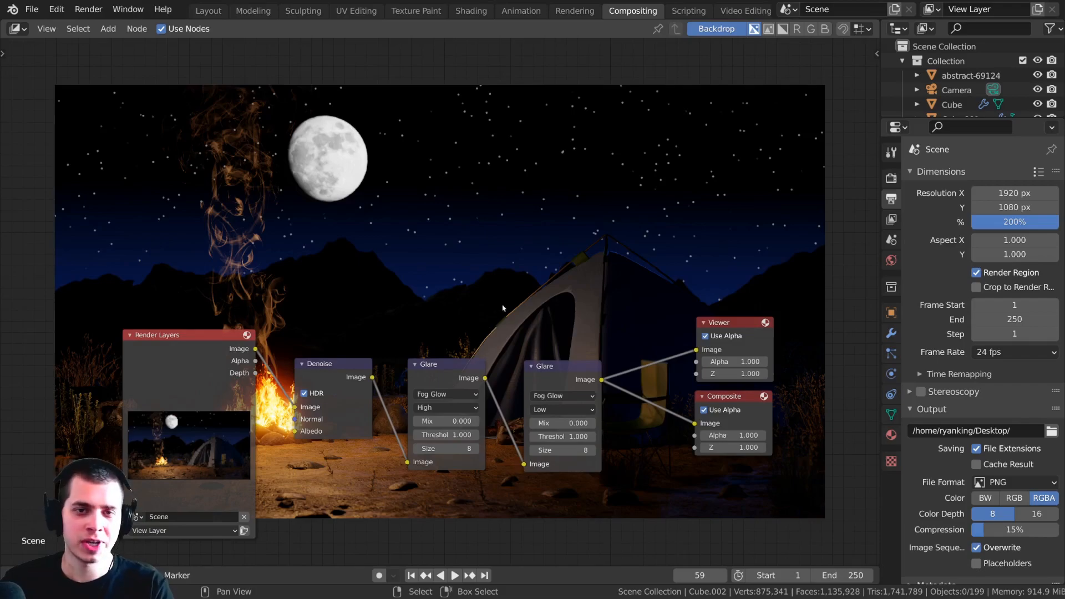
mouse_move(381, 410)
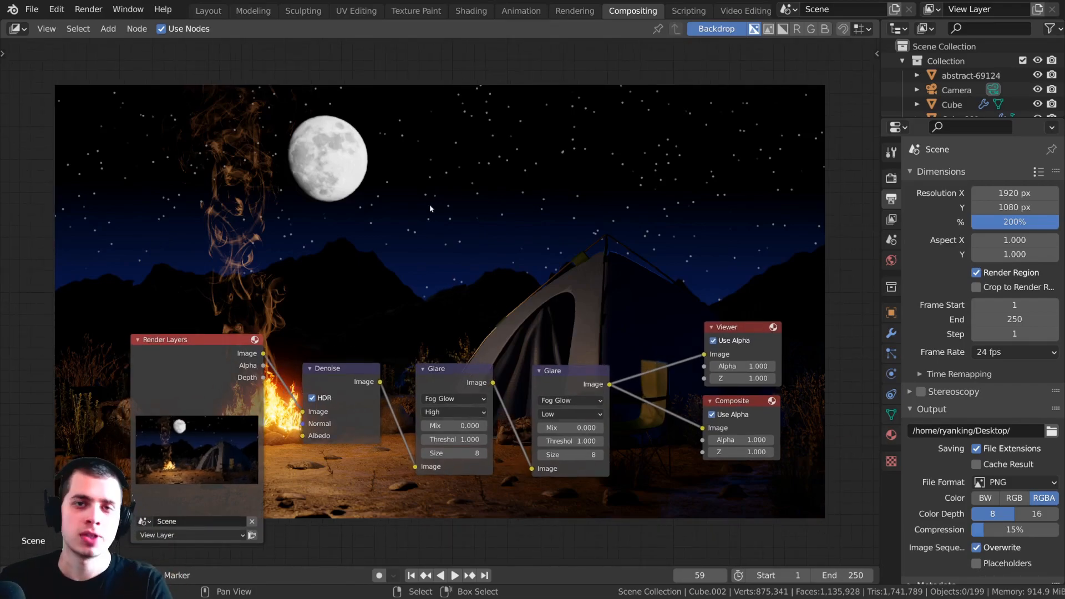
Step: Add a Sun Beams node via the node search, not yet connected
left_click(108, 29)
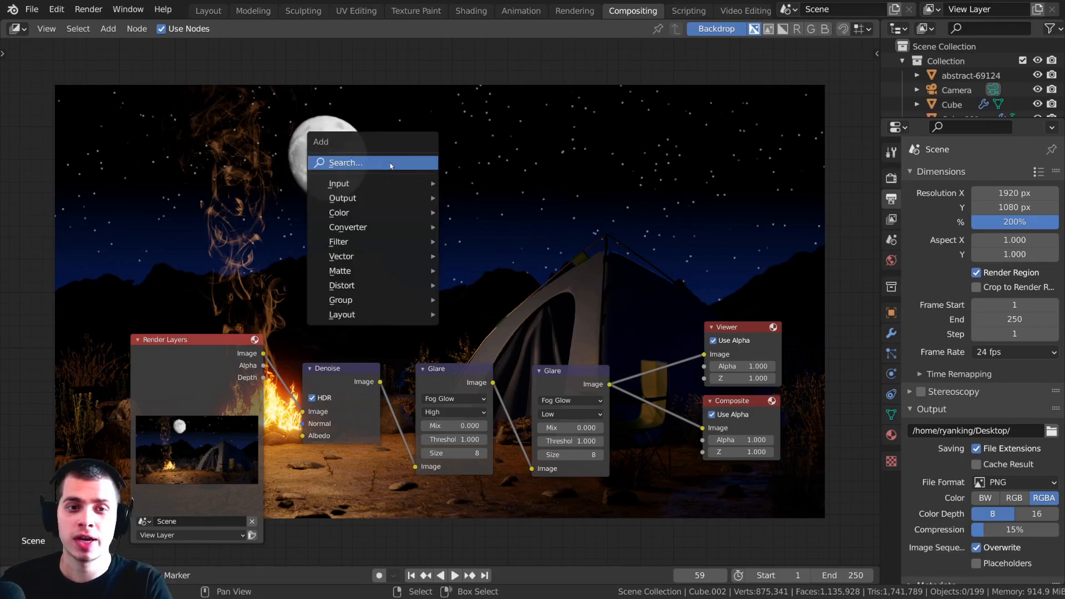
type("sun")
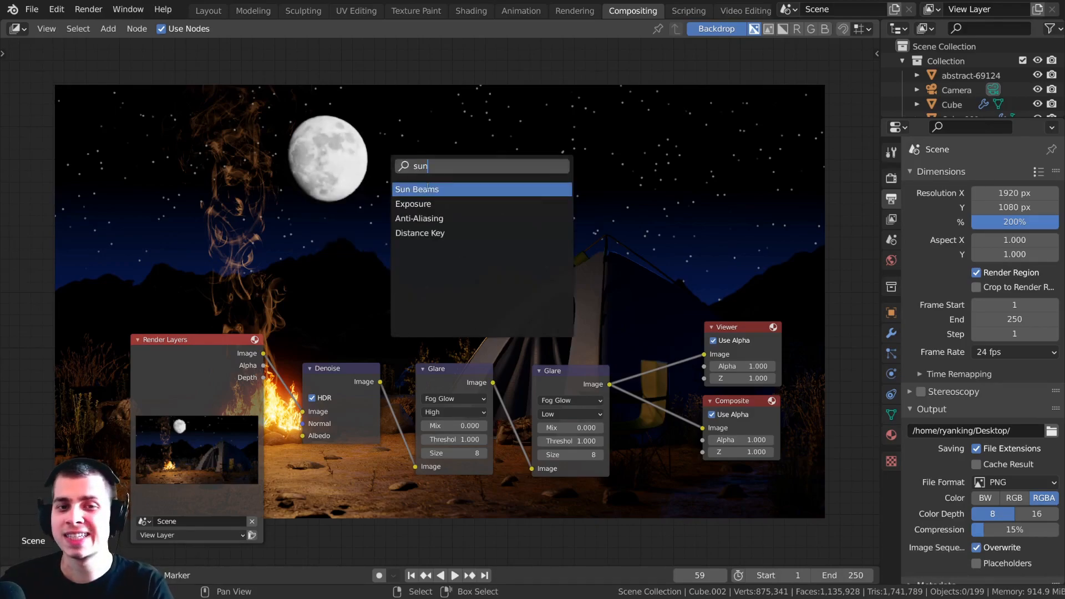
left_click(416, 188)
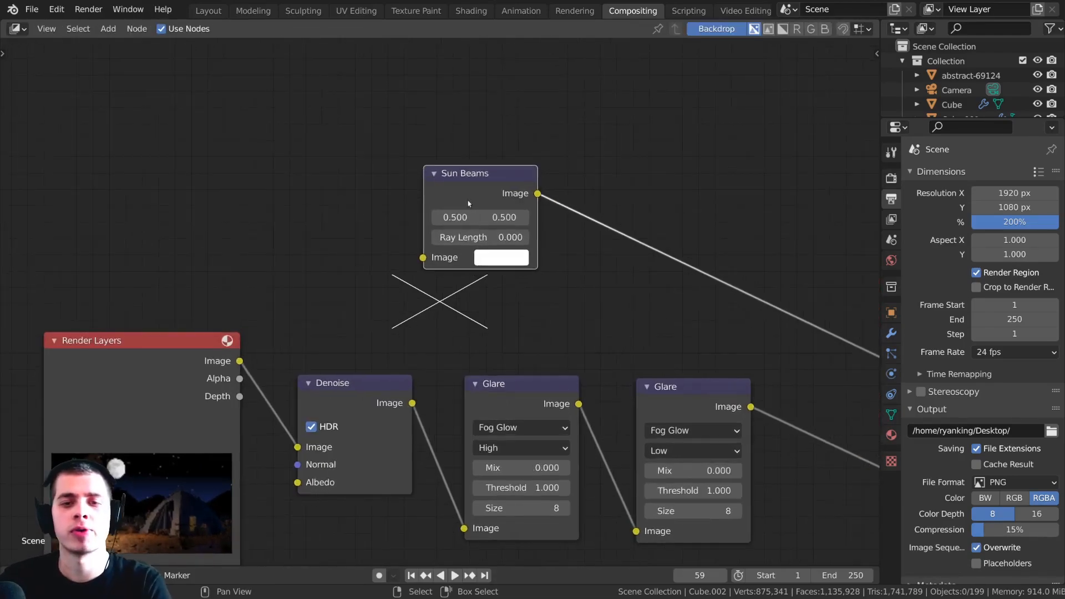
mouse_move(511, 222)
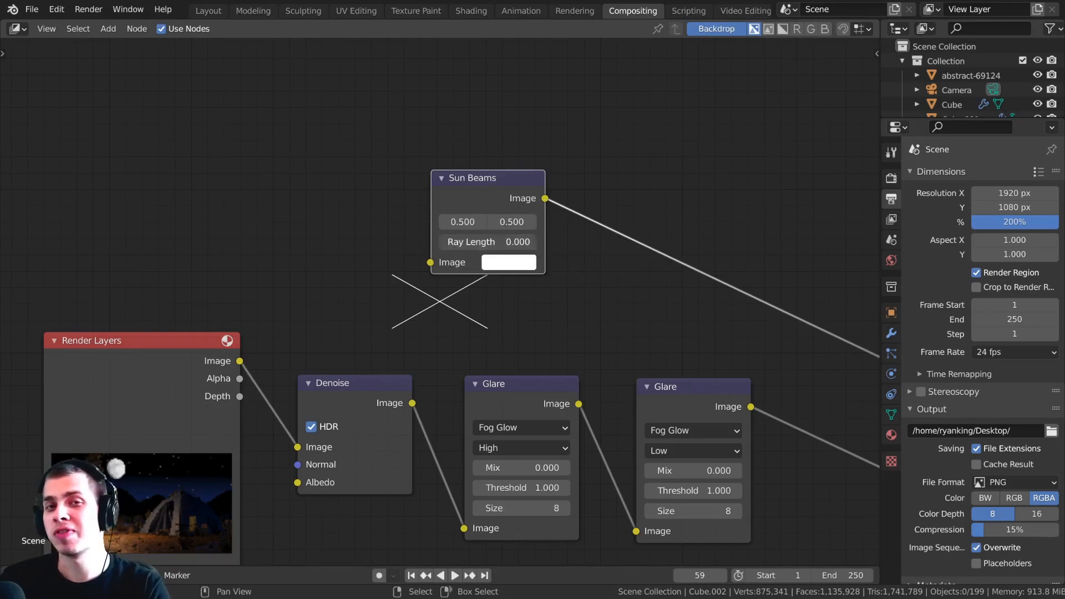
Step: Set Sun Beams Ray Length to 1.000 and move its source point onto the moon
left_click(502, 242)
type("1.000")
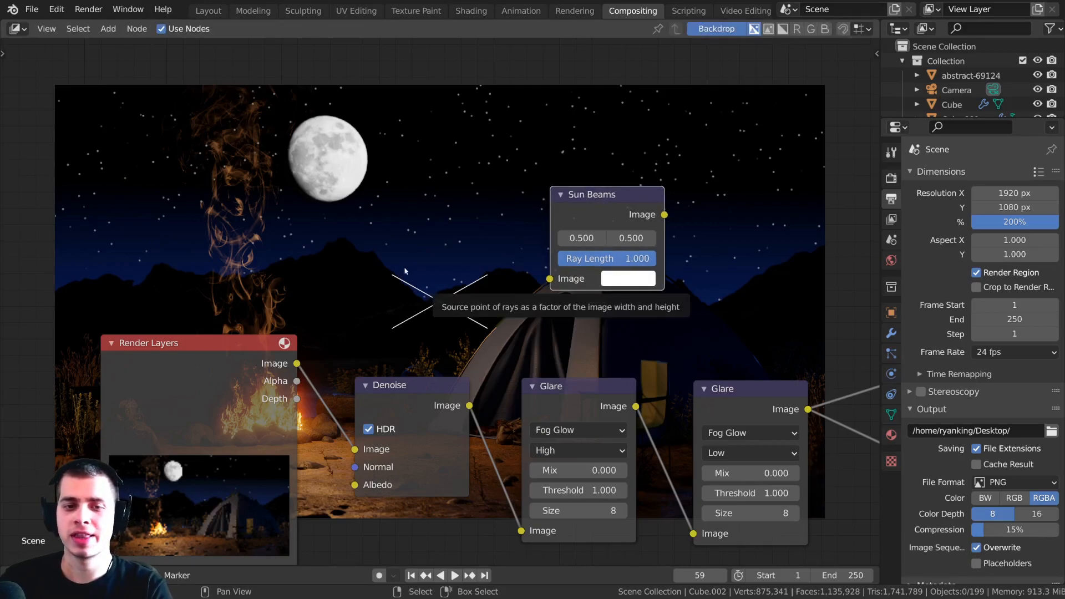
mouse_move(438, 302)
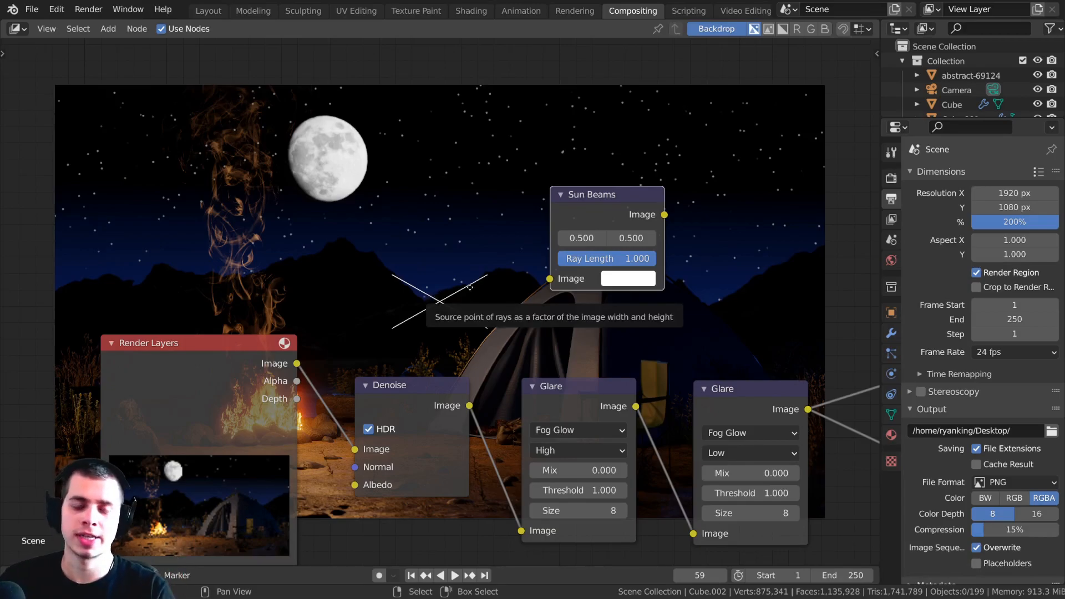
left_click(583, 238)
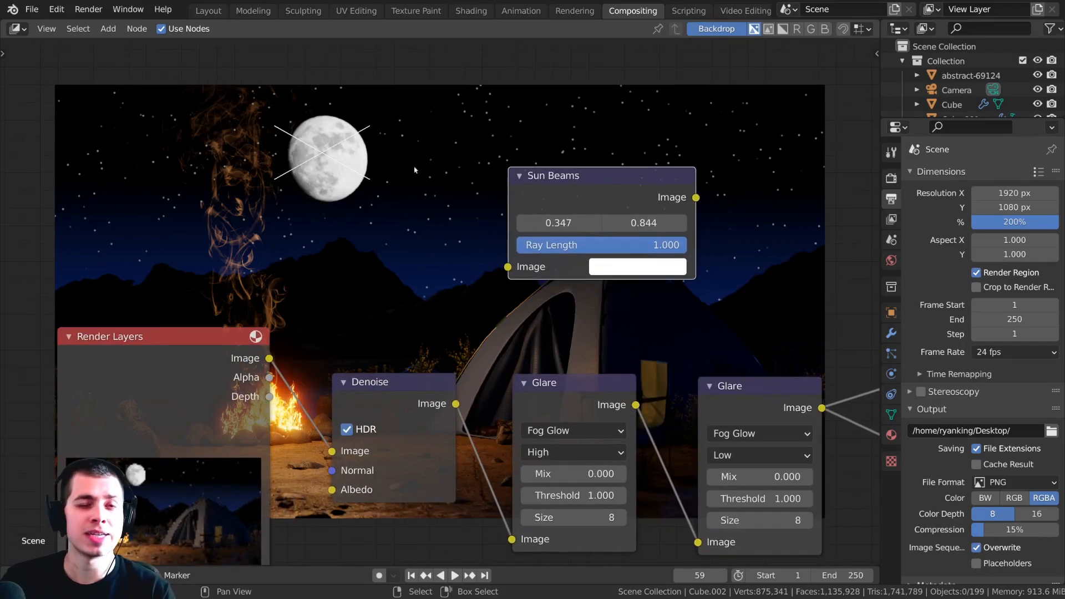
mouse_move(343, 143)
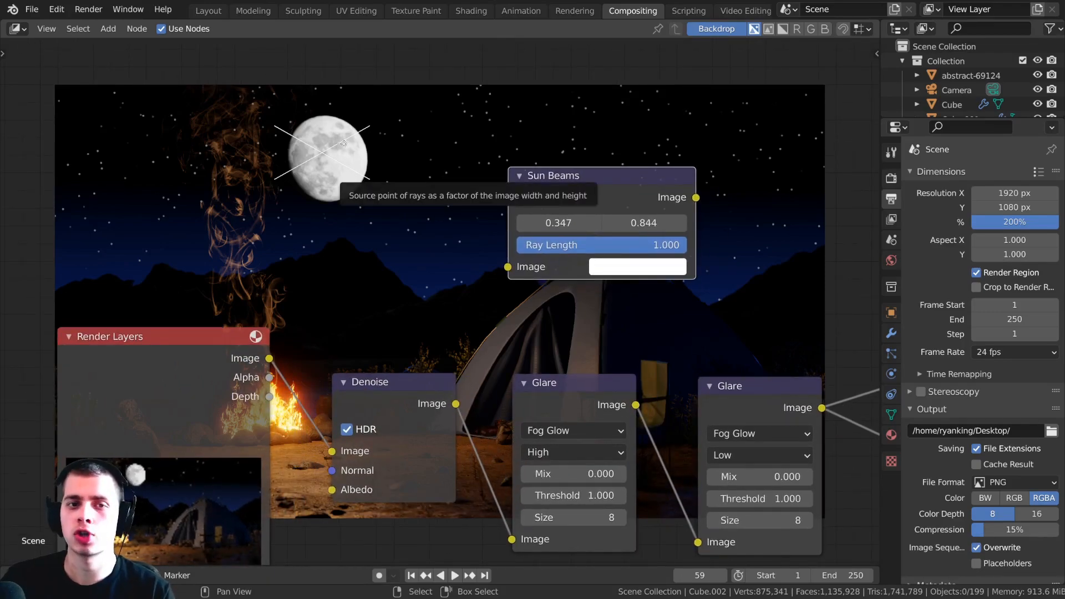
mouse_move(316, 150)
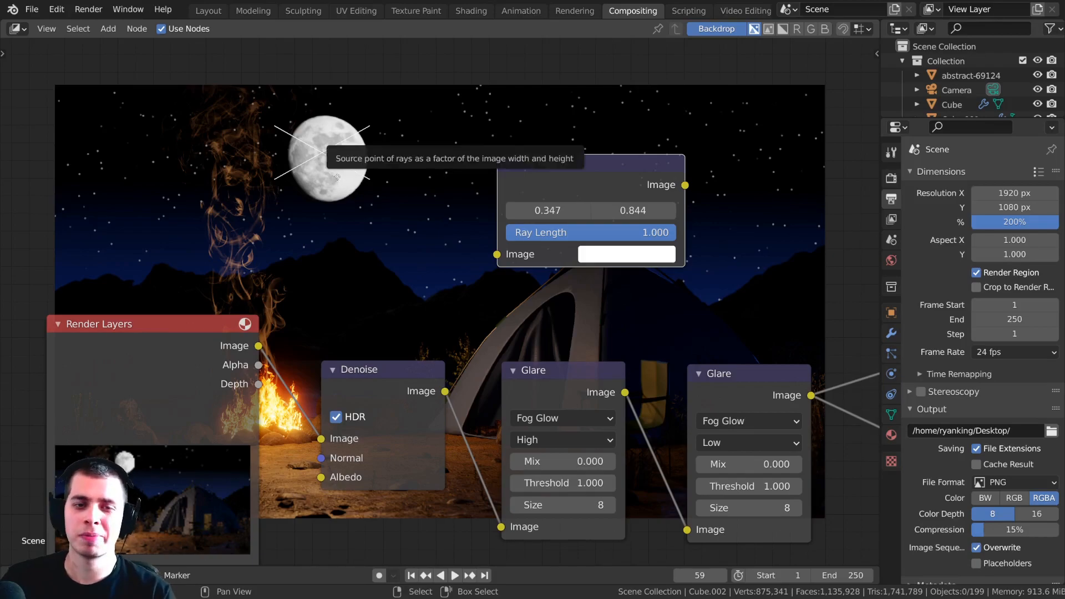
mouse_move(386, 188)
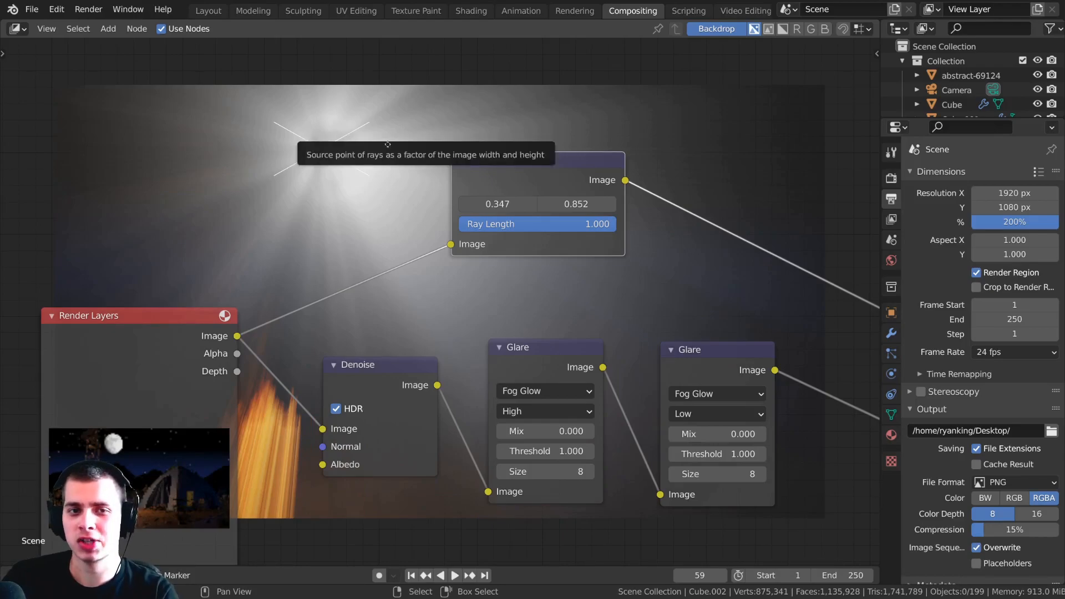
mouse_move(339, 163)
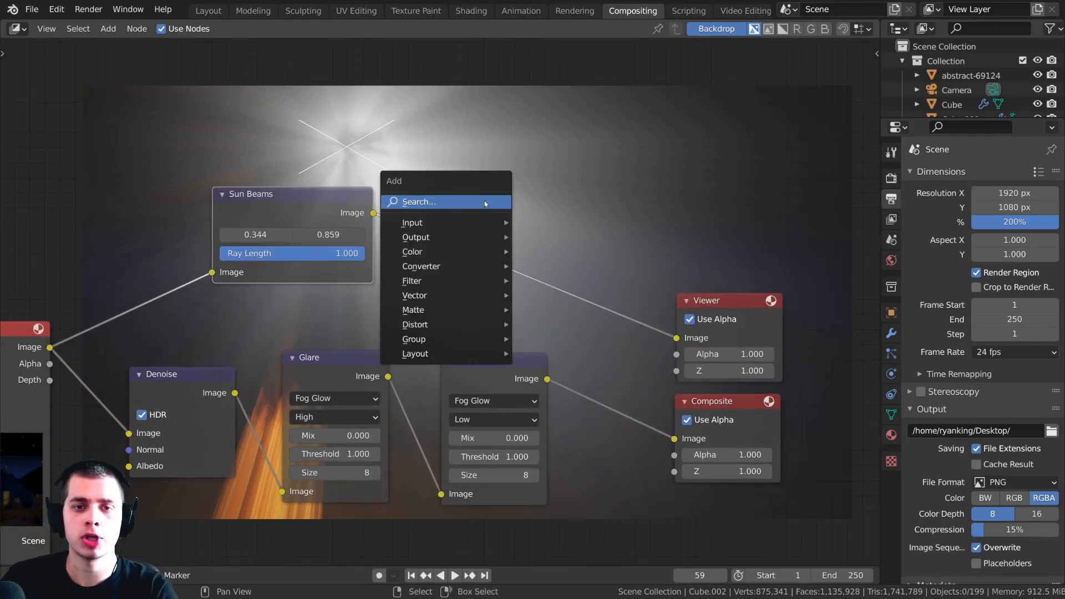
Step: Add a Mix node set to Add blending the sun beams over the glare at about 0.5 factor
type("mix")
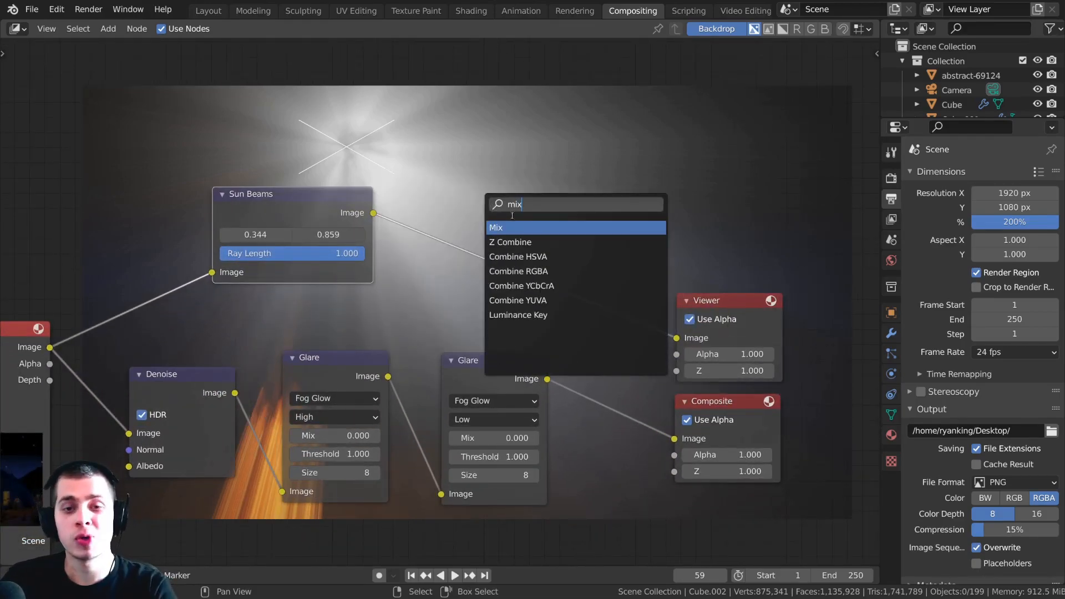
left_click(496, 226)
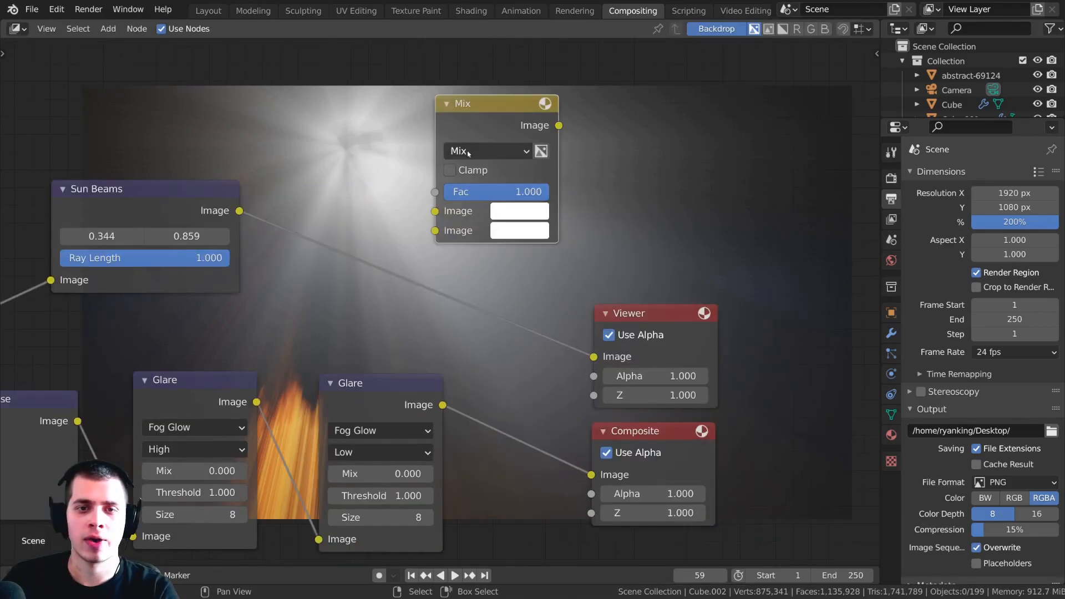
left_click(486, 151)
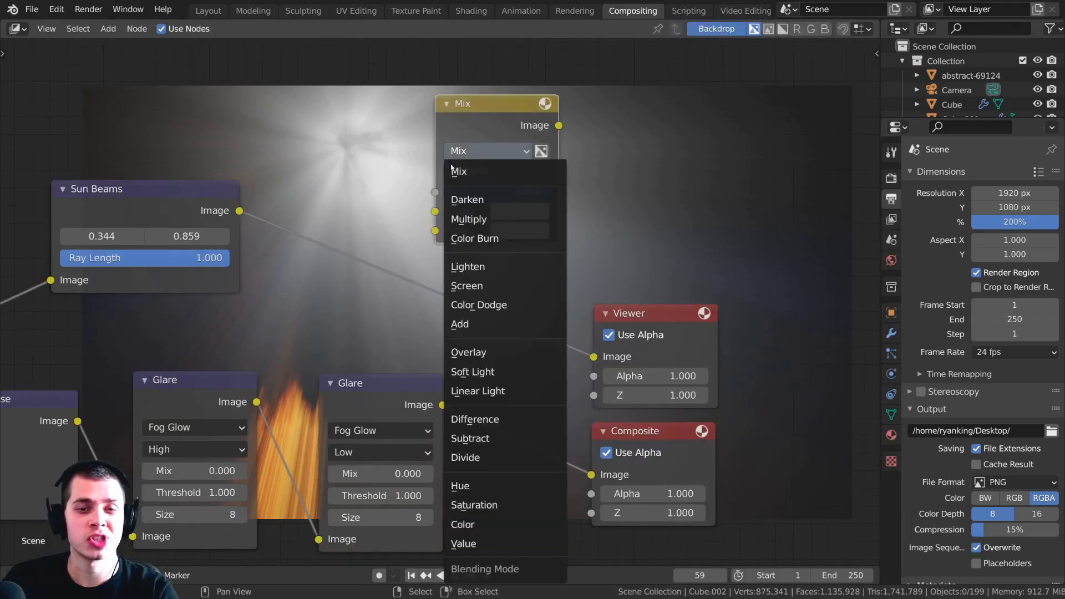
mouse_move(467, 198)
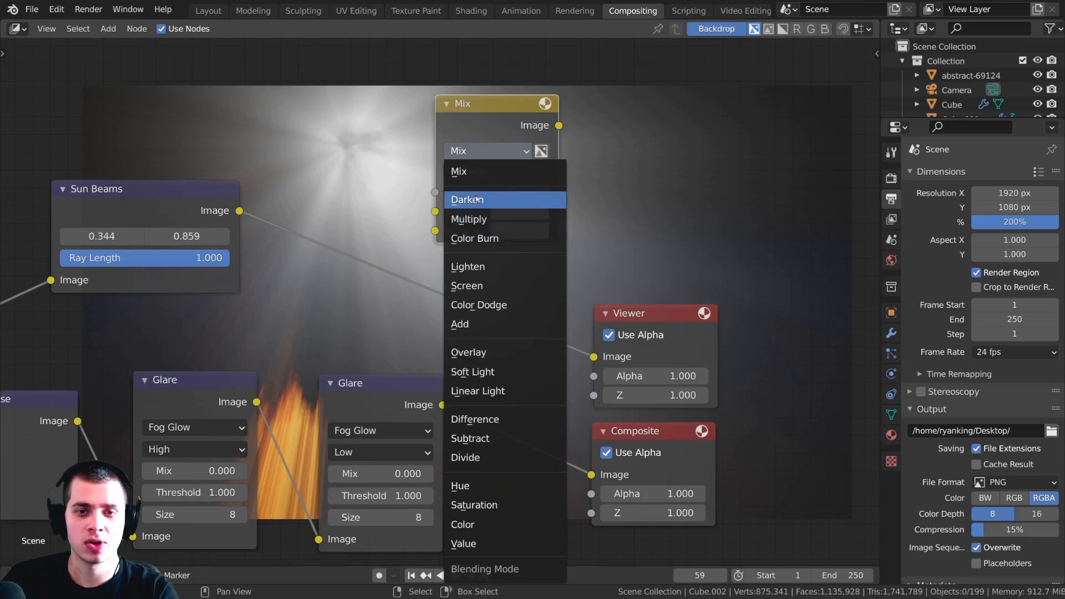
left_click(459, 323)
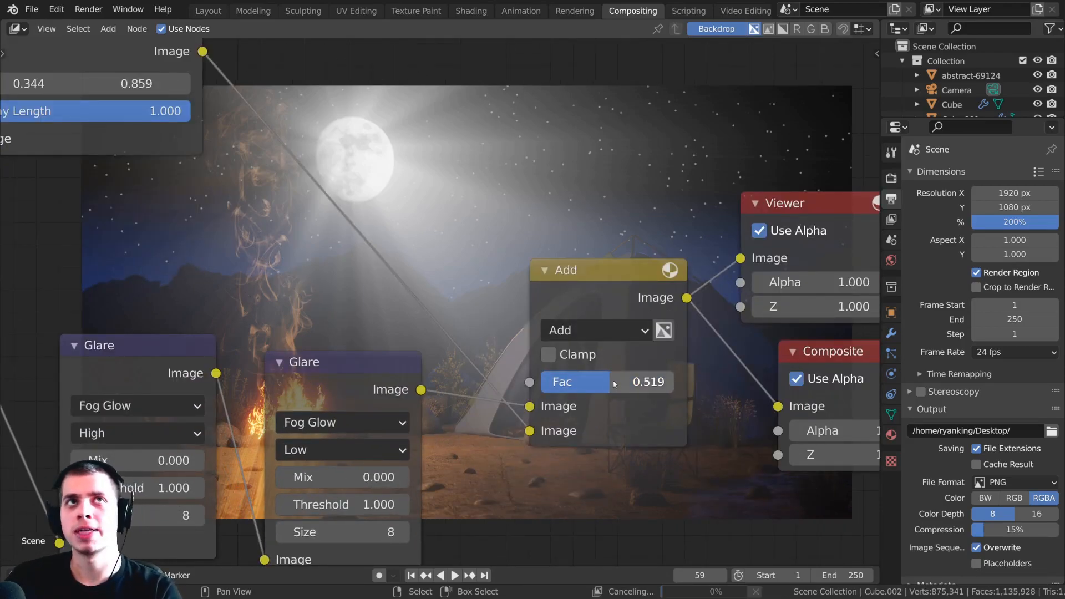
Step: Keep the Add blend mode and lower the rays' factor to about 0.47
left_click(595, 331)
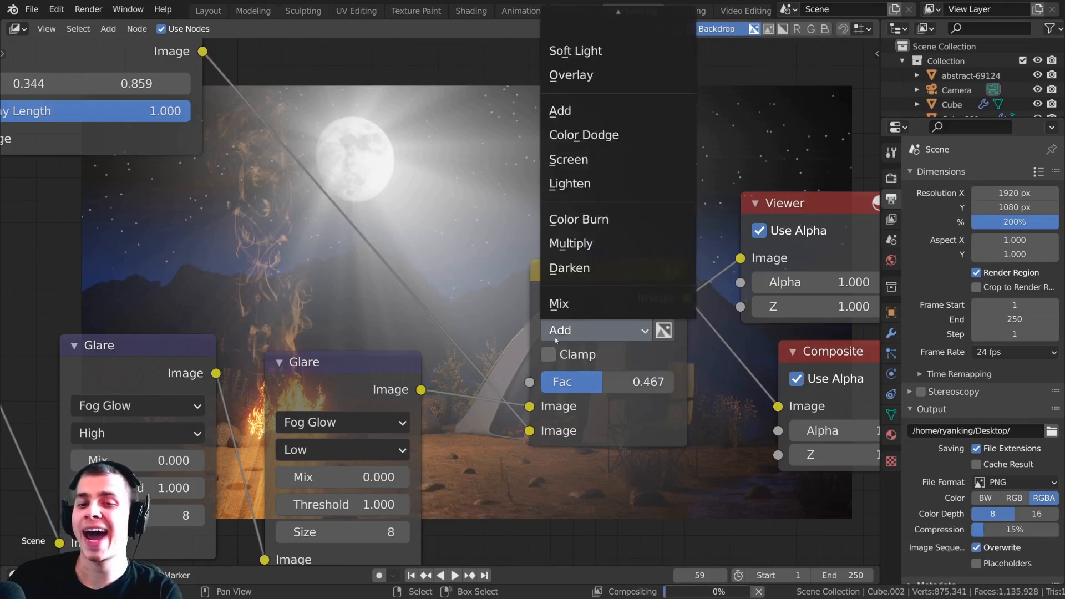
left_click(560, 110)
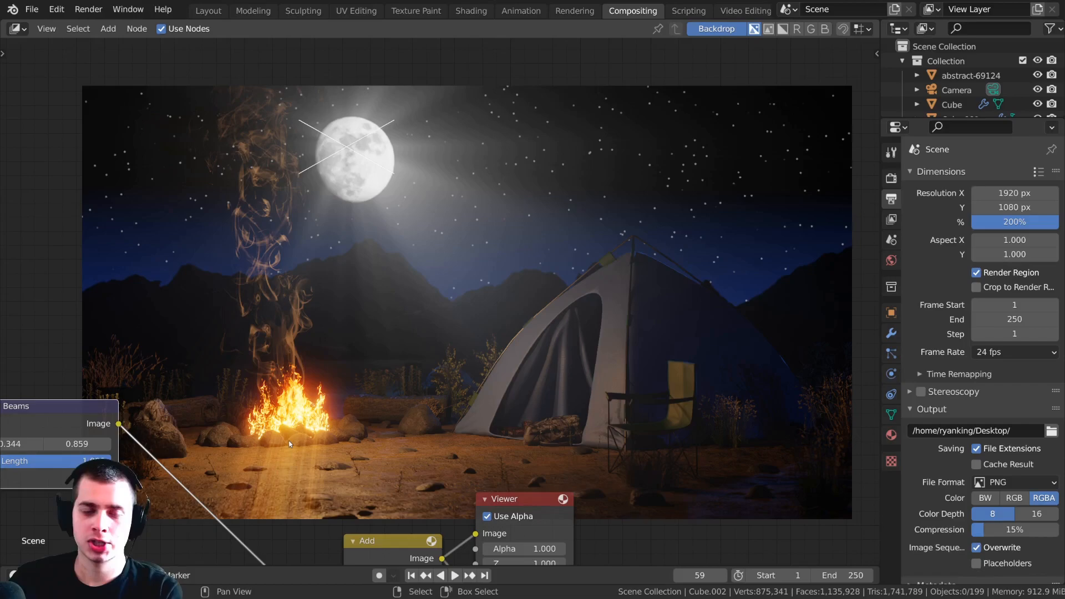
mouse_move(289, 425)
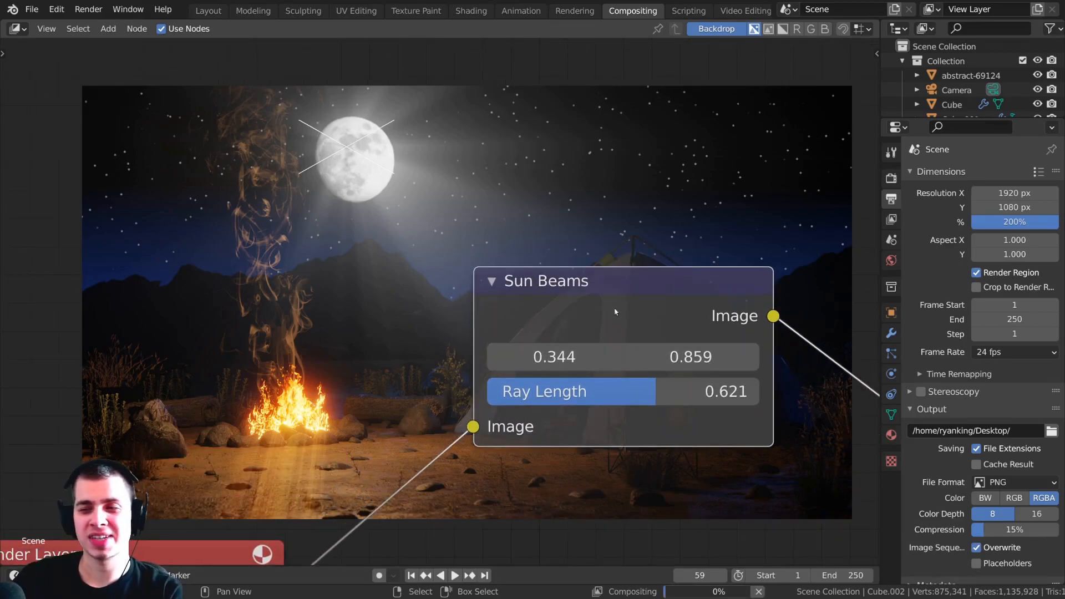
mouse_move(619, 332)
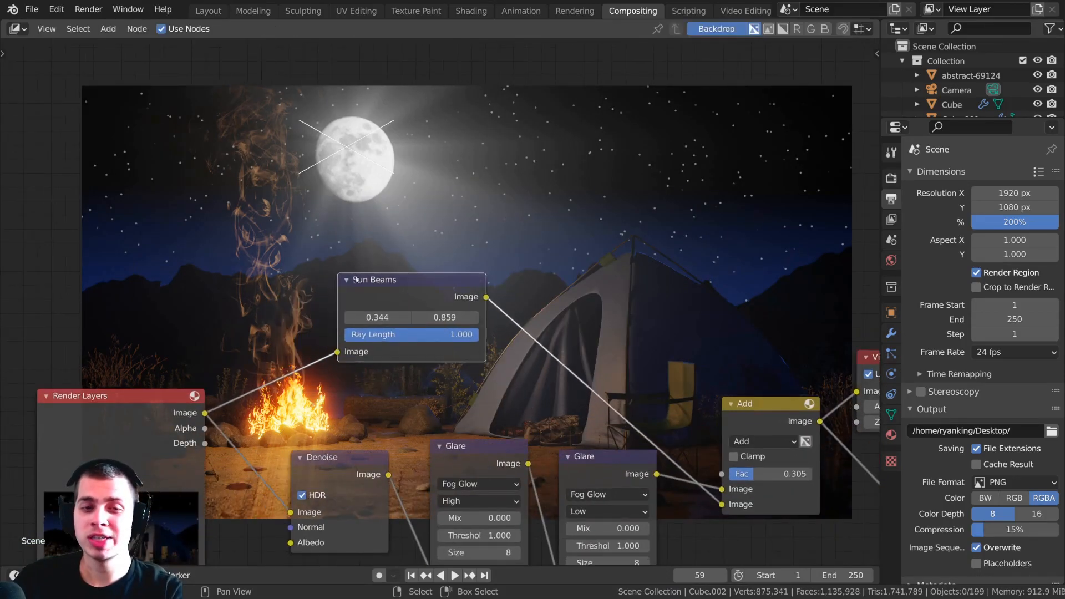
Step: Move the Sun Beams node aside and add a Box Mask from the Matte menu over the campfire area
left_click_drag(374, 280, 364, 271)
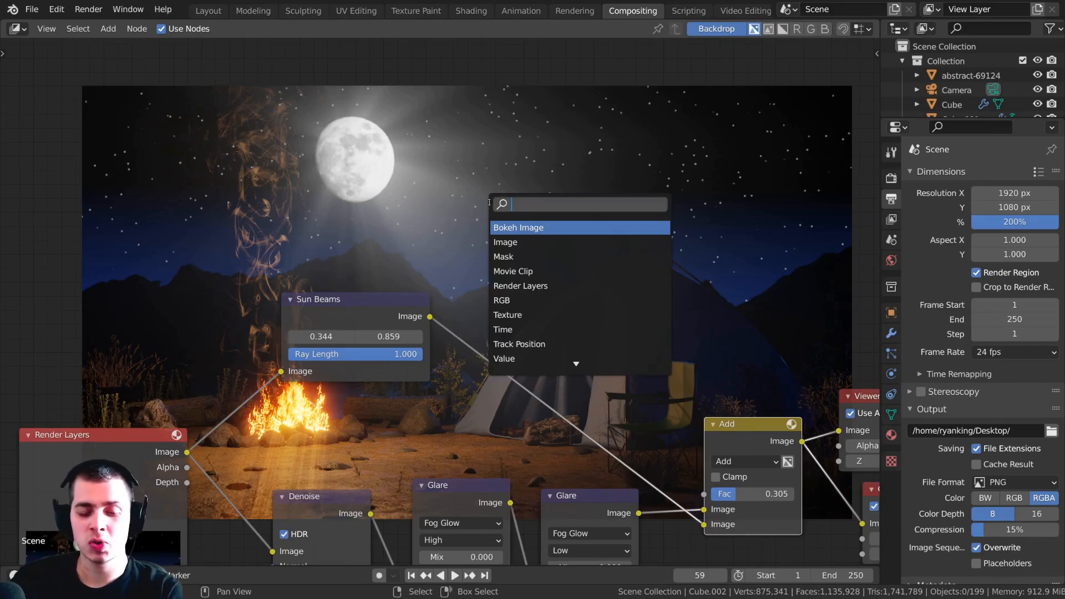
type("m")
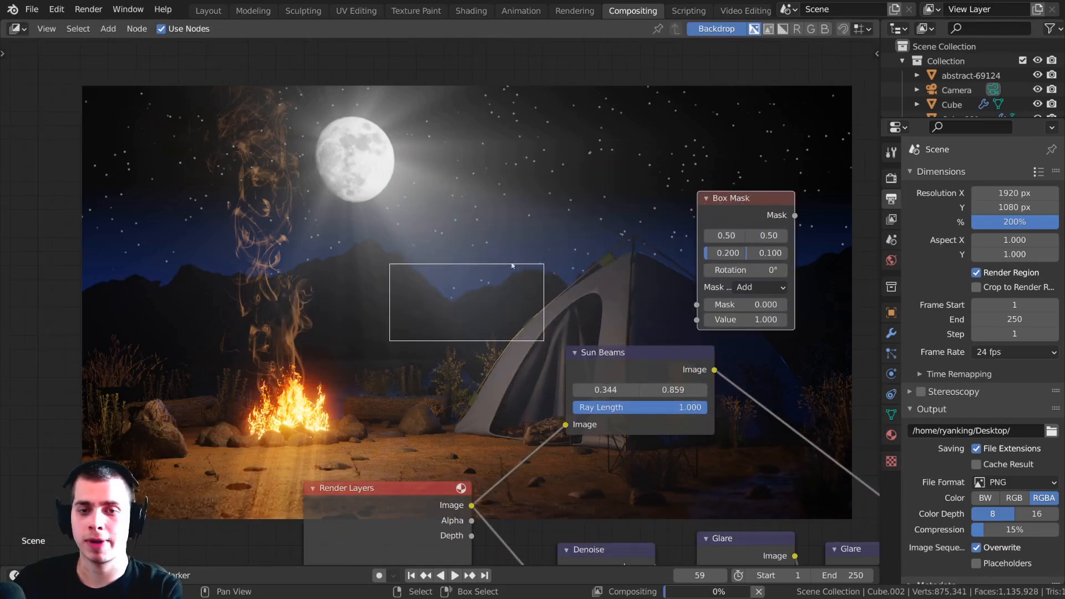
mouse_move(587, 274)
type("b")
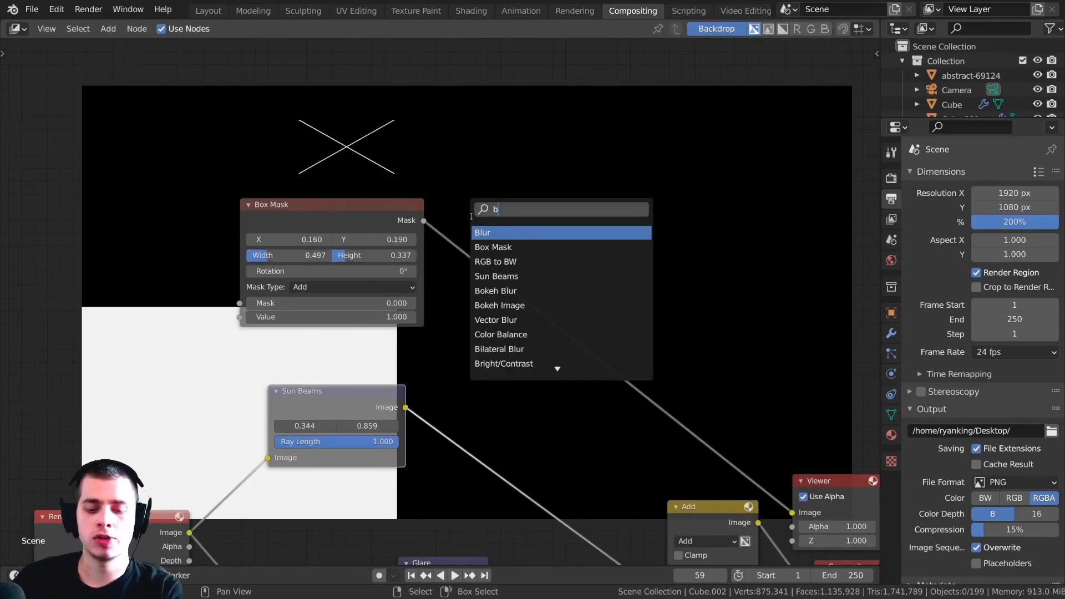
Step: Add a Gaussian Blur of 562 after the Box Mask, feeding a new Add node to the viewer
left_click(483, 232)
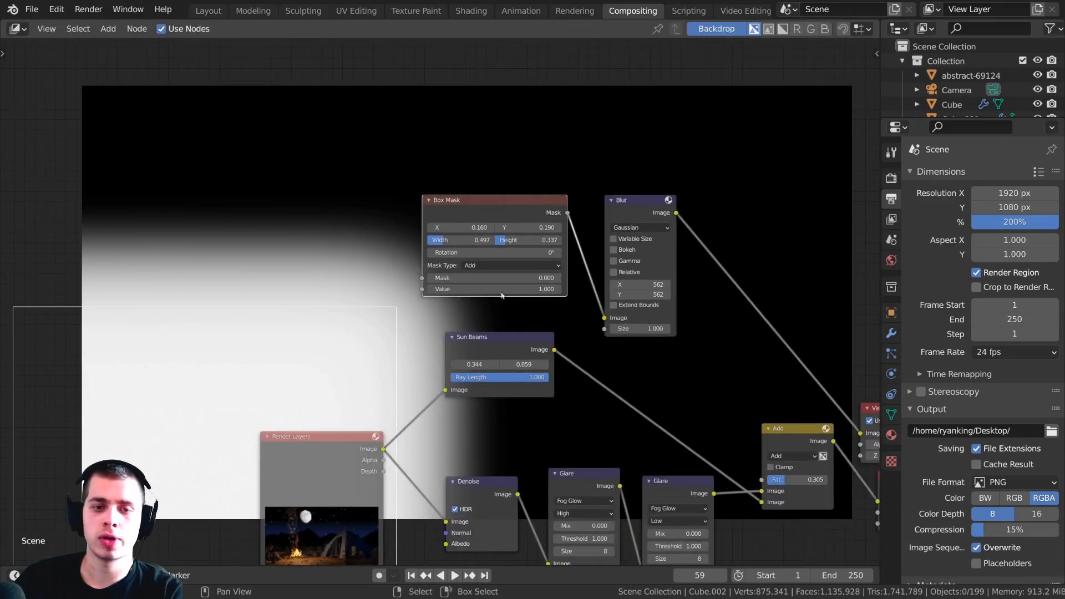
scroll("up", 3)
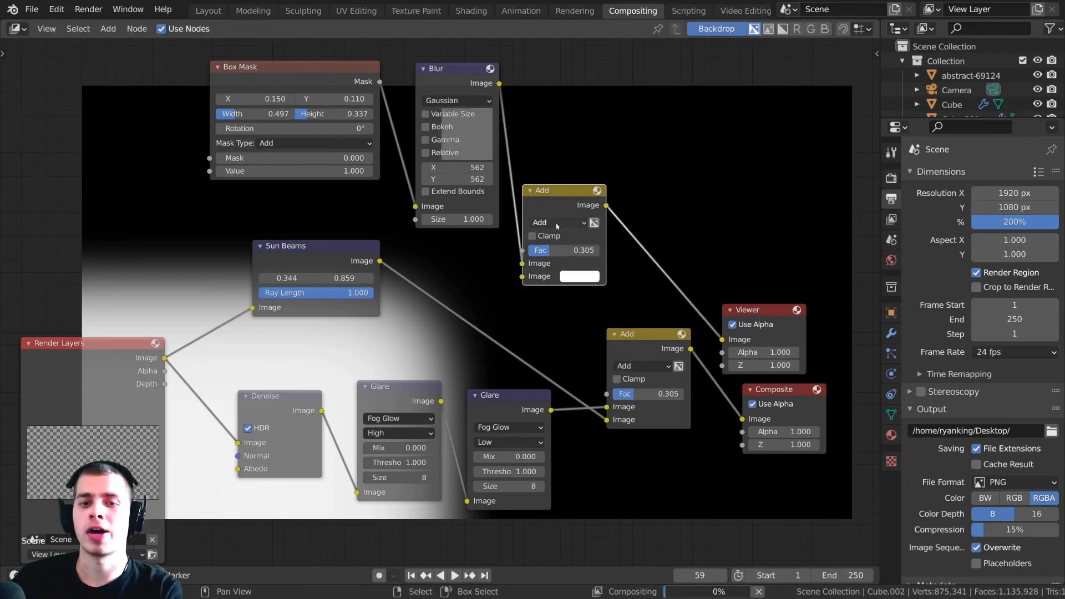
Step: Switch the new blend node's mode from Add to plain Mix
left_click(557, 222)
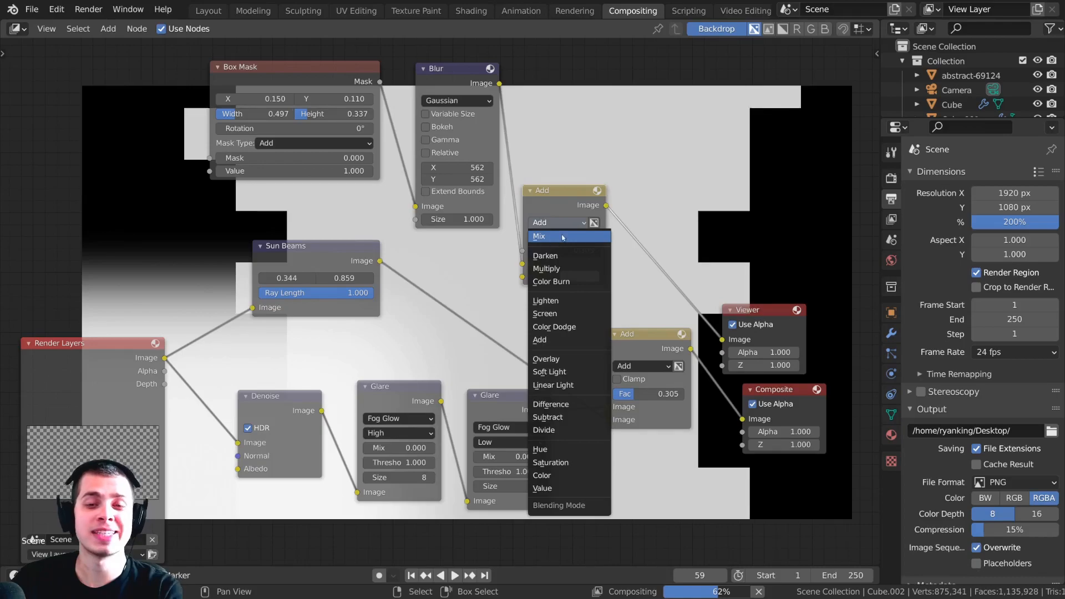
left_click(539, 237)
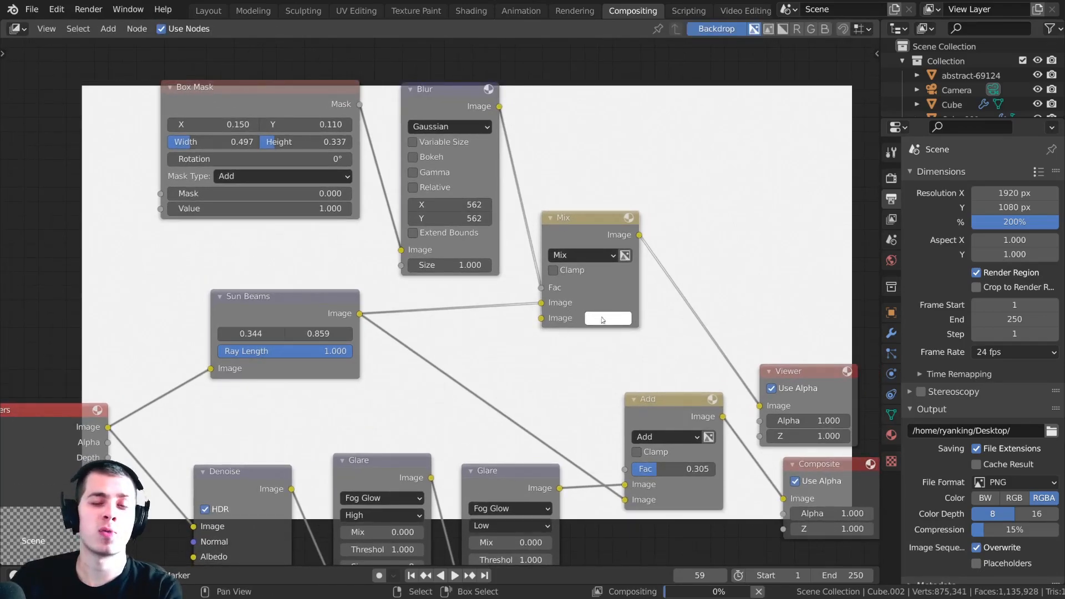
Step: Set the Mix node's second colour to black (Value 0)
left_click(607, 319)
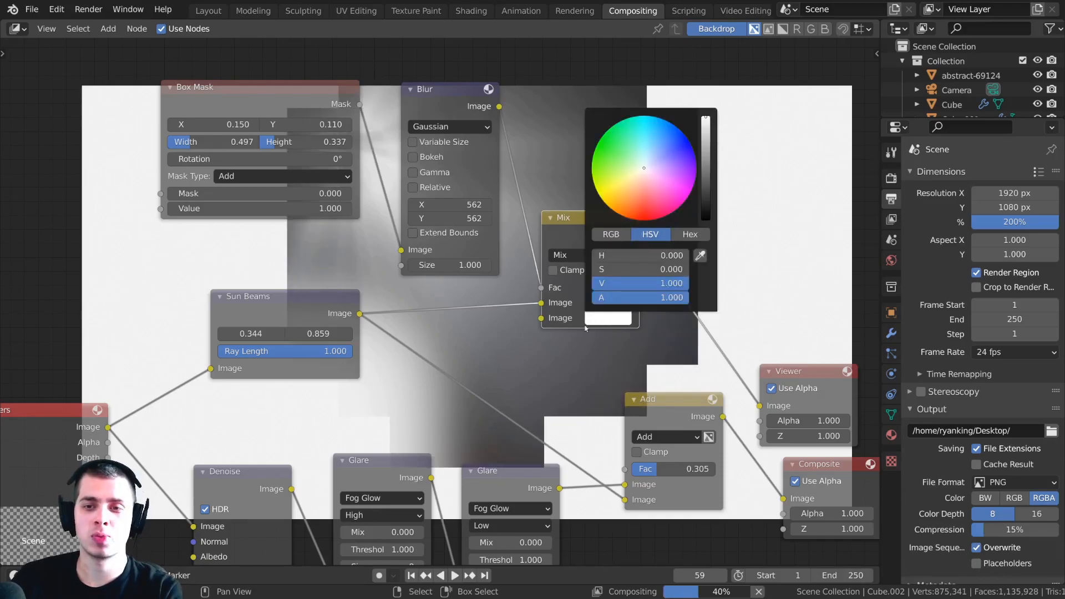
left_click(585, 329)
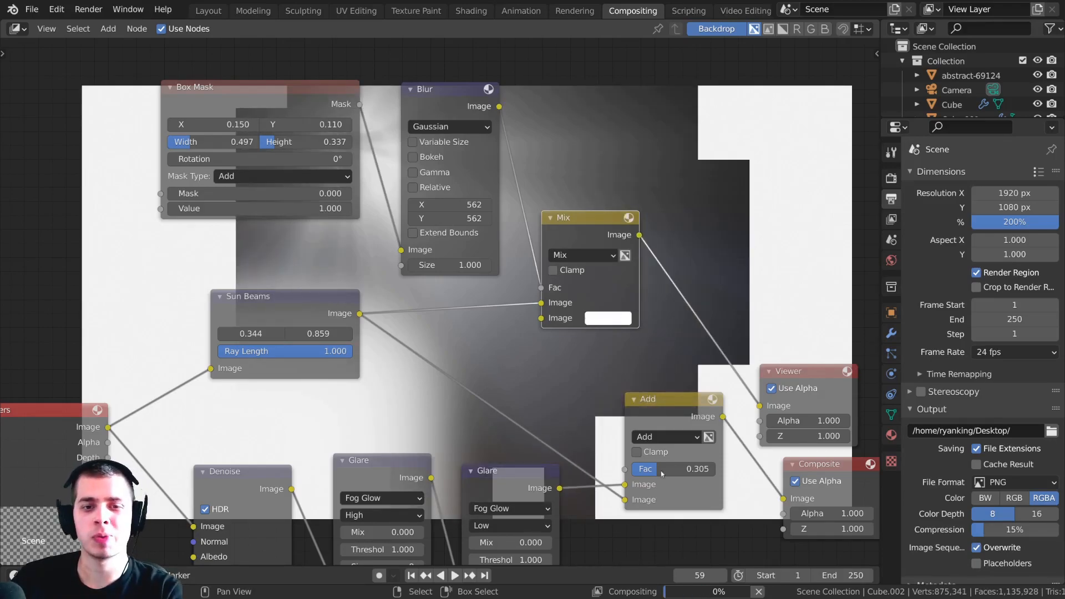
left_click(607, 318)
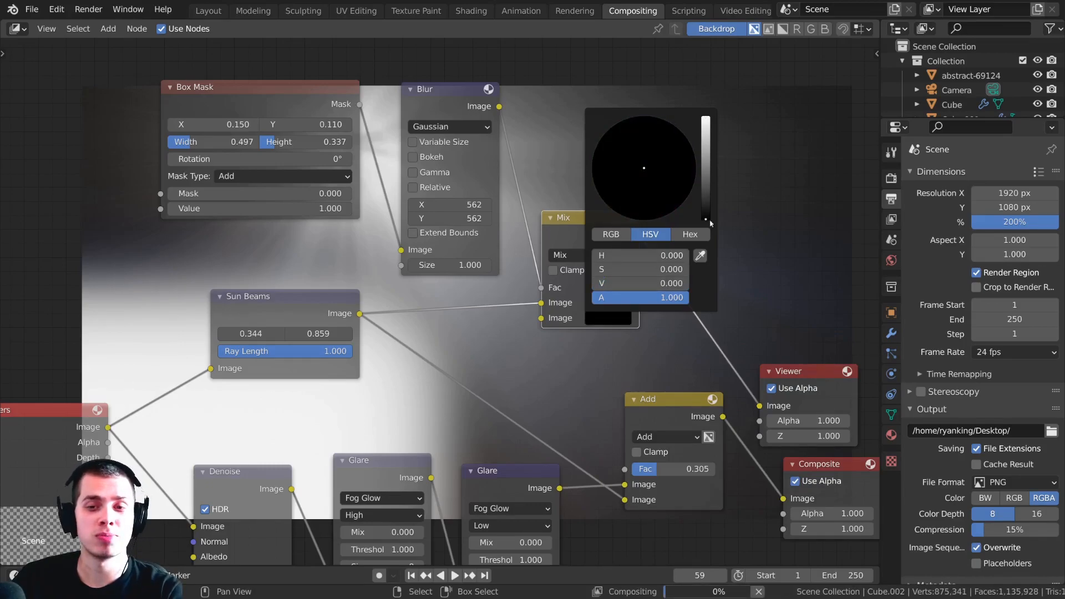
left_click(610, 234)
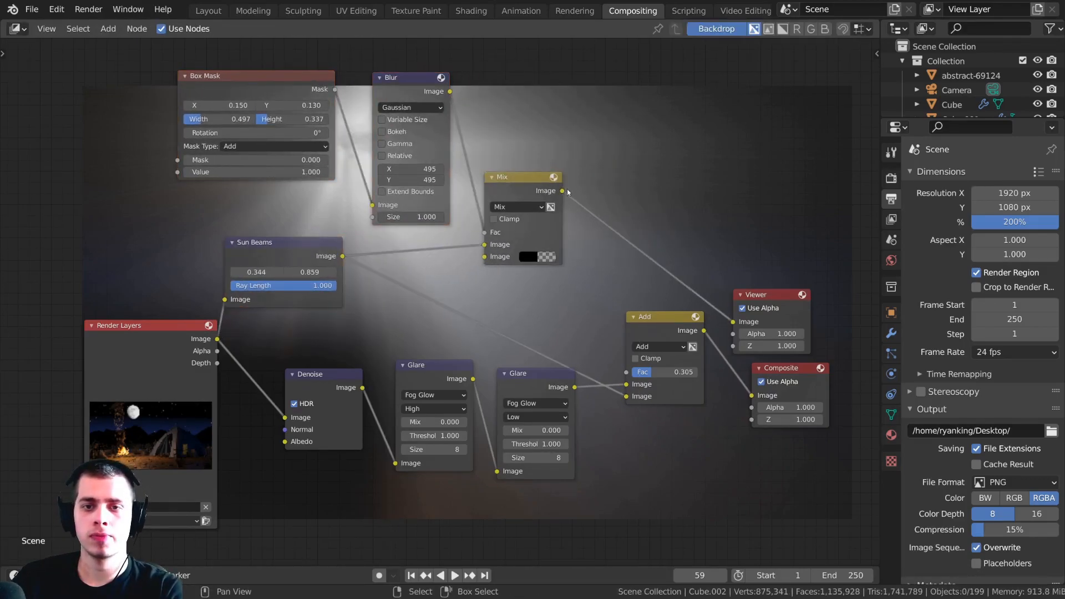
mouse_move(556, 208)
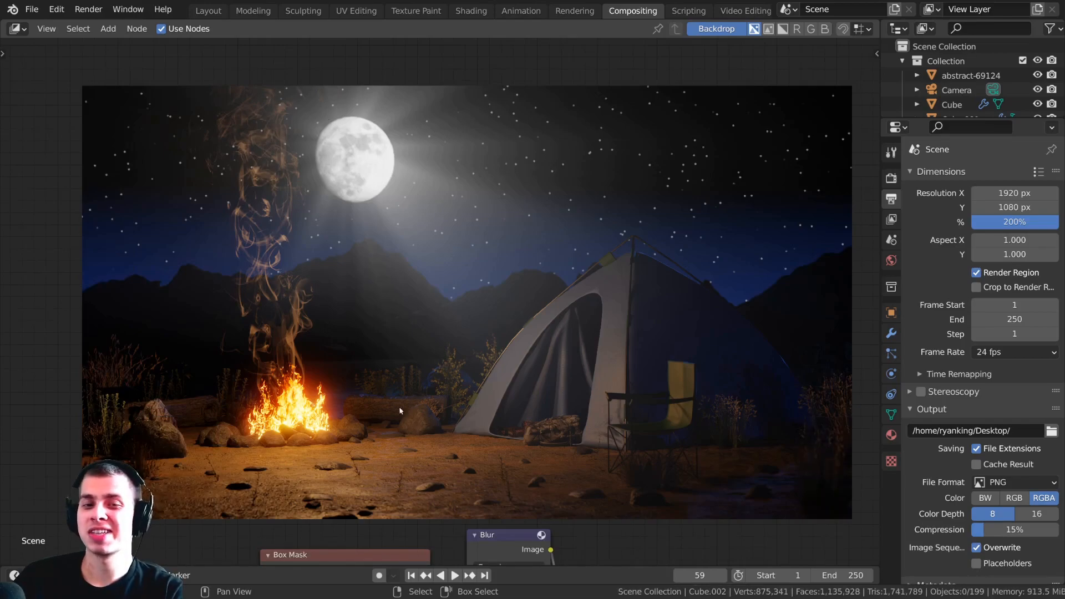
mouse_move(372, 521)
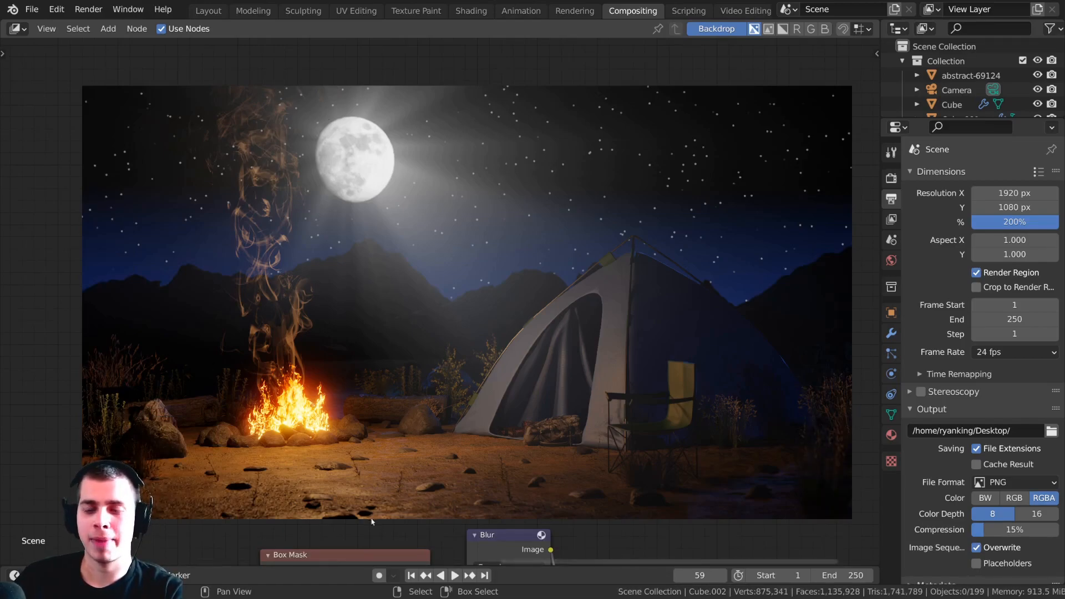